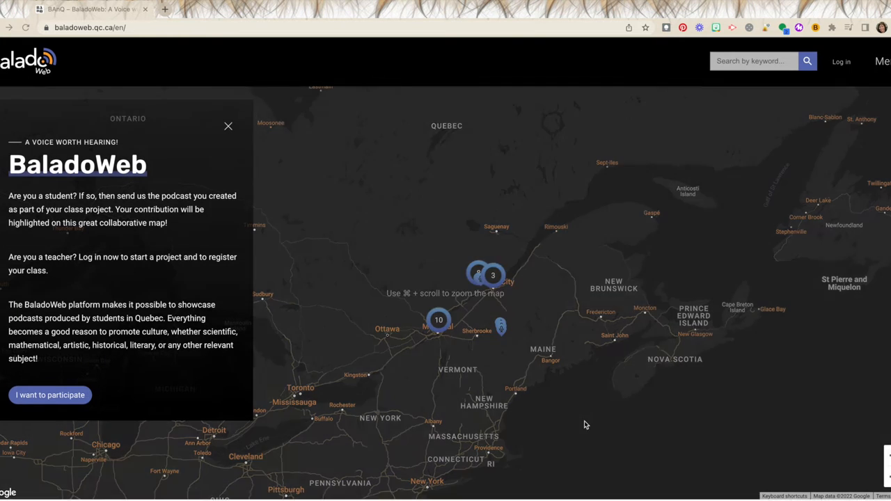
mouse_move(535, 368)
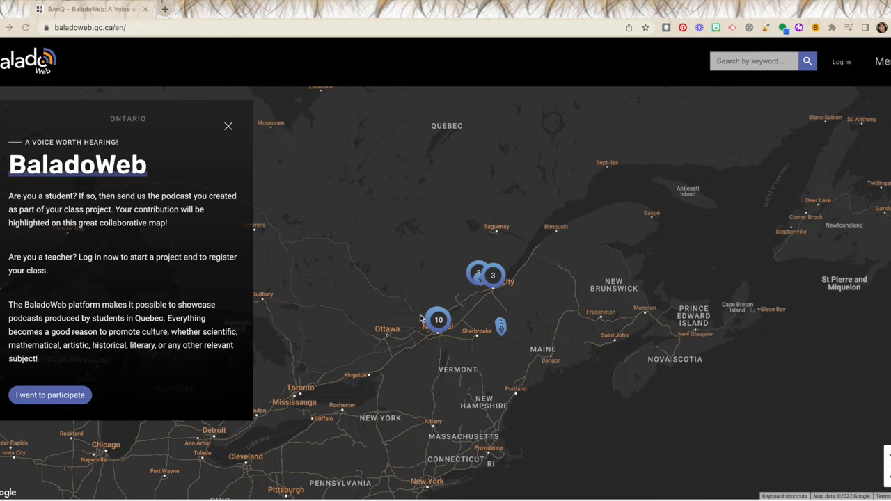
- Show the Mount Gosford podcast card from its pin on the Quebec podcast map
left_click(501, 327)
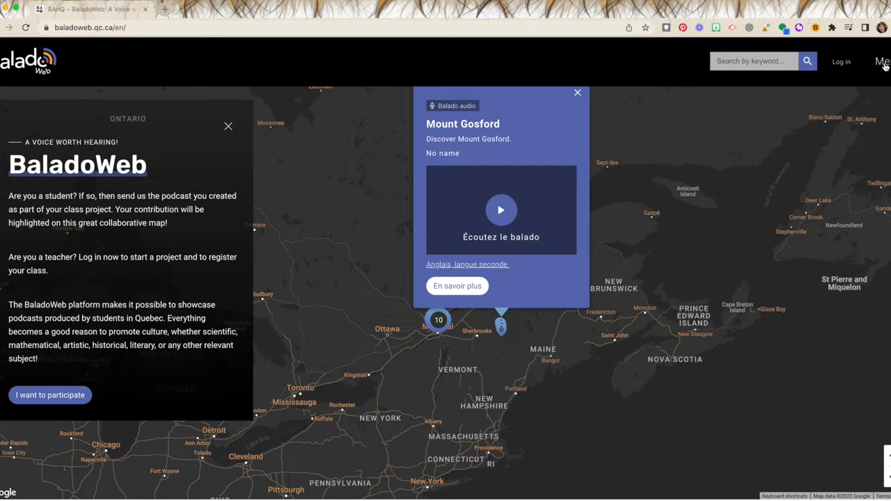
left_click(883, 61)
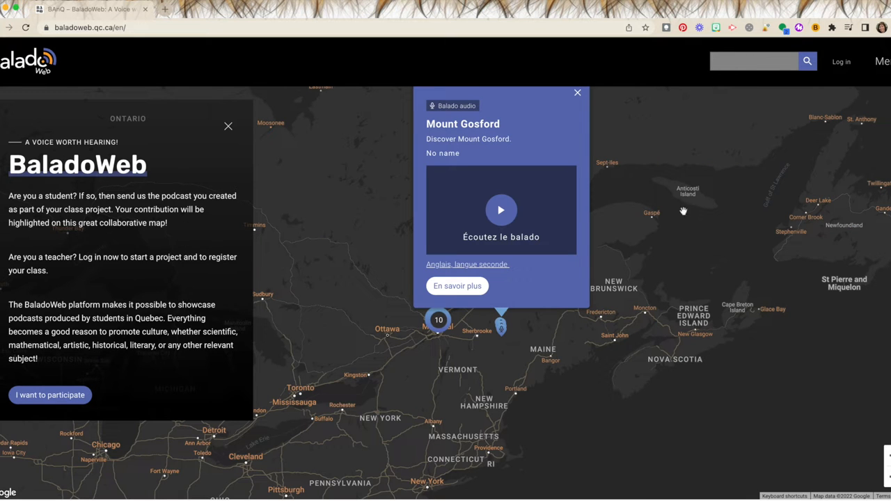
- Open Lac-Mégantic Cinema from Latest Podcasts and view its player and printable QR code
scroll("down", 3)
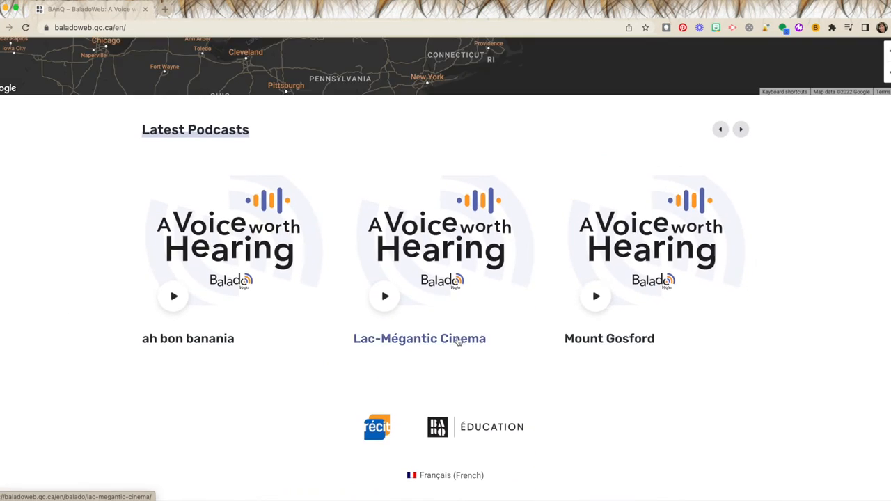
left_click(419, 338)
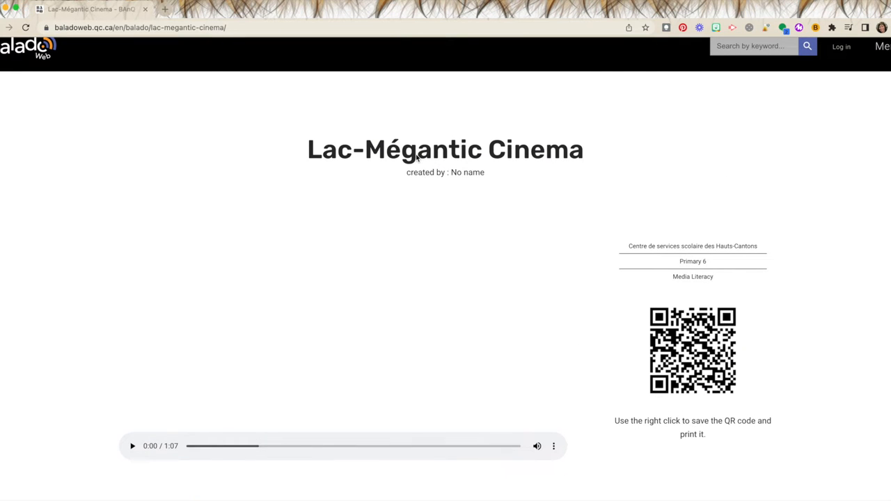
mouse_move(448, 385)
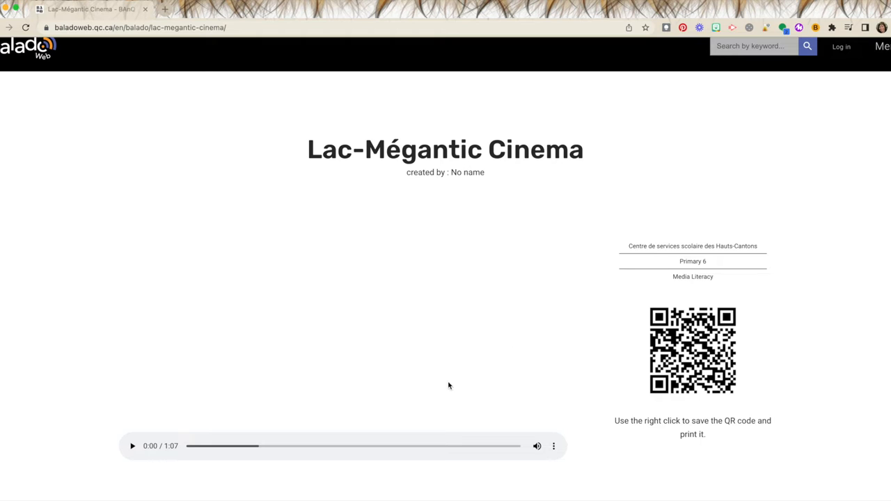
mouse_move(551, 449)
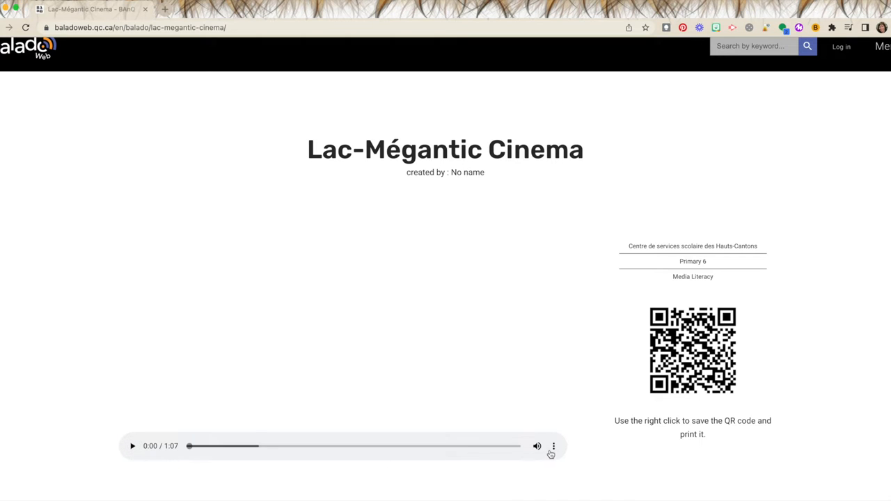
mouse_move(752, 274)
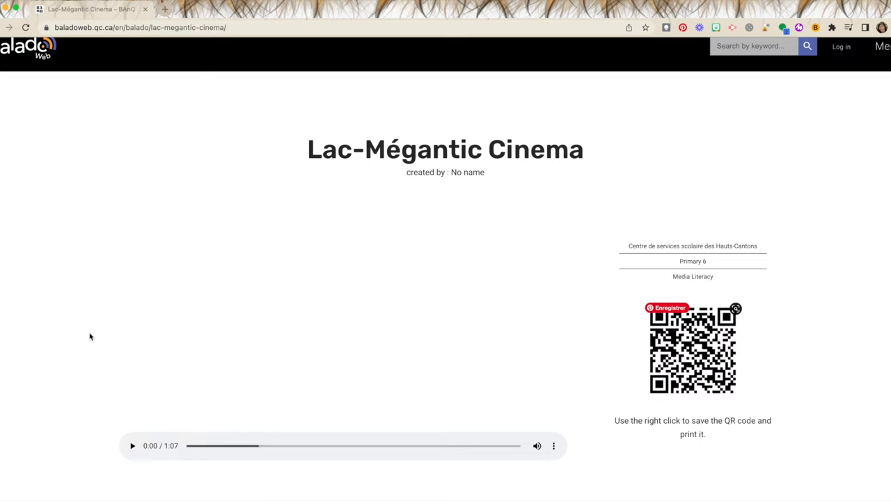
mouse_move(693, 302)
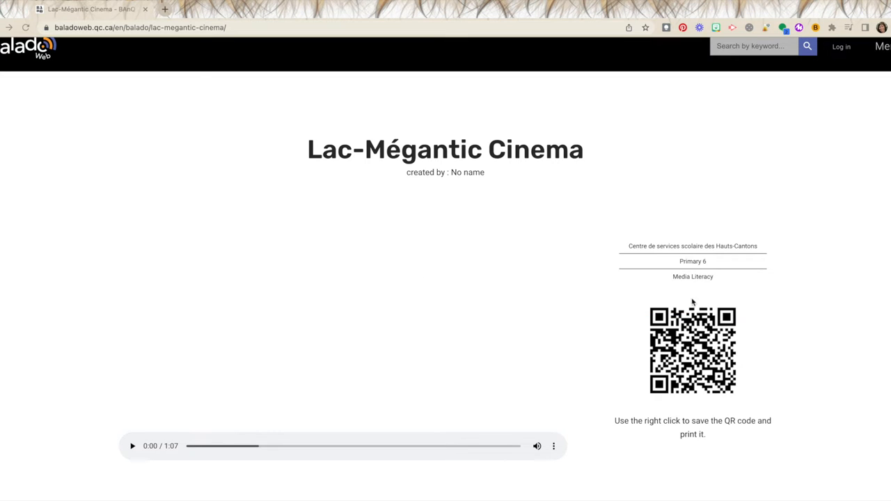
mouse_move(819, 356)
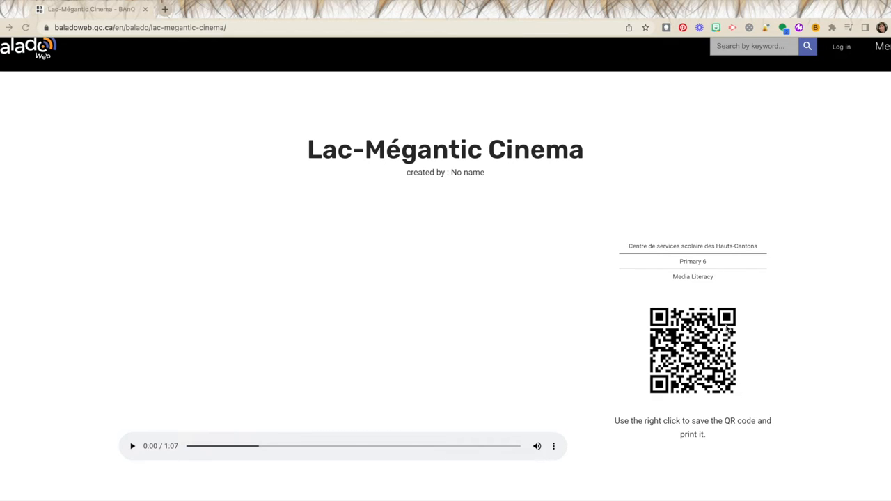
scroll("down", 3)
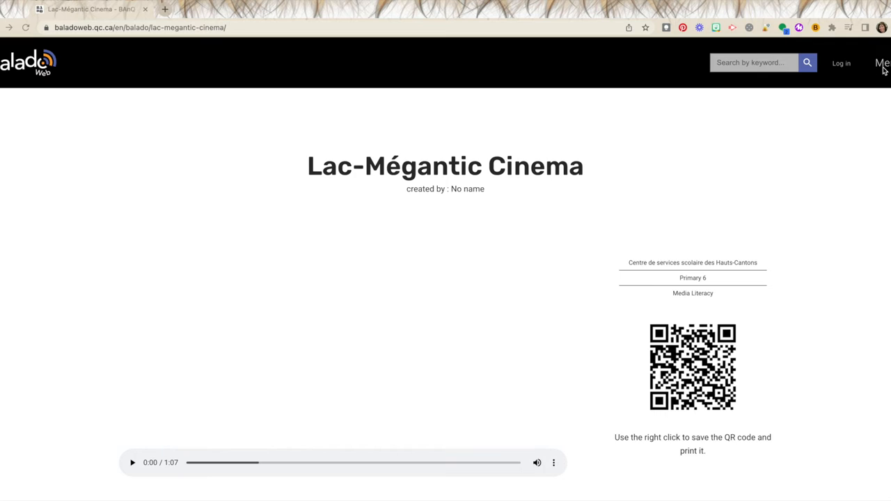
- Go to Pedagogical Content and browse the Online Training resources page
left_click(883, 64)
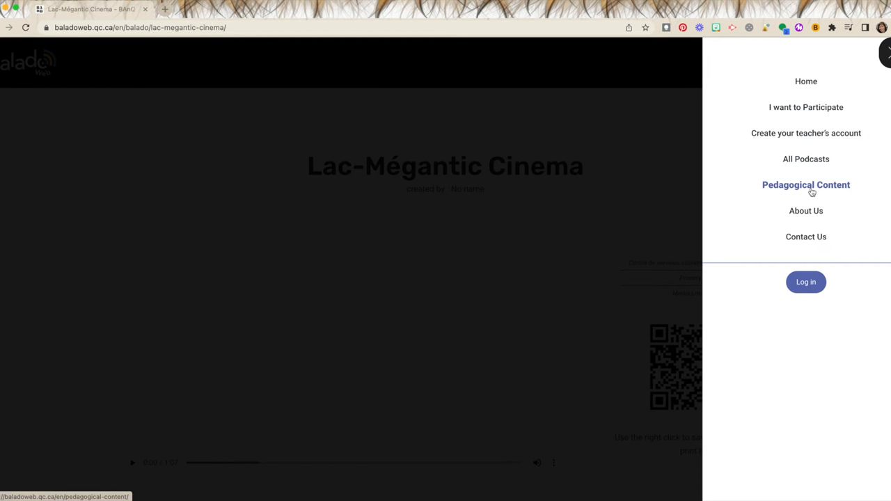
left_click(805, 183)
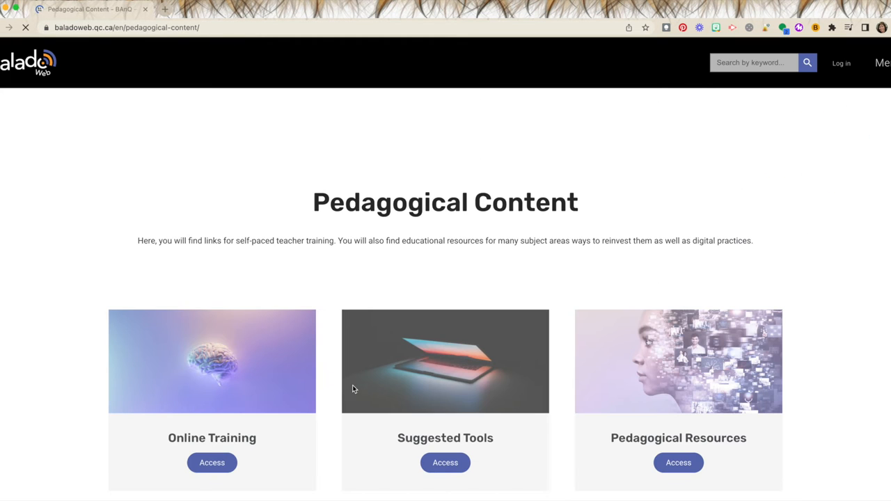
left_click(211, 462)
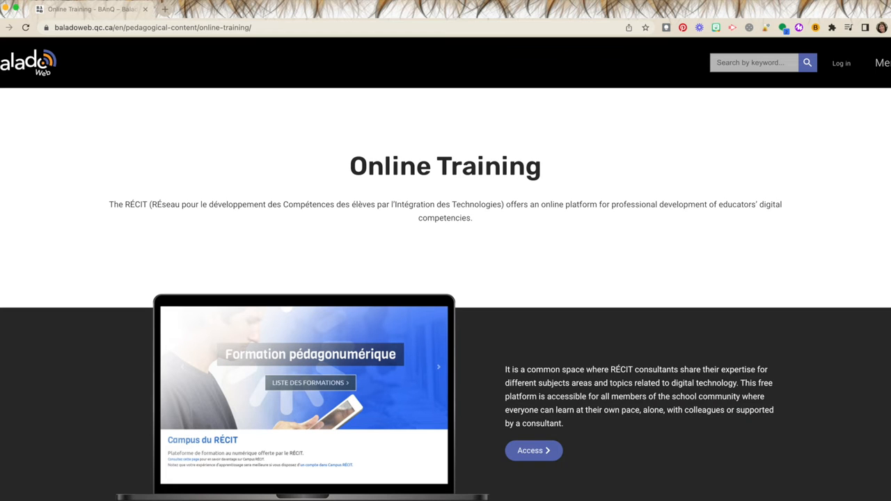
scroll("down", 3)
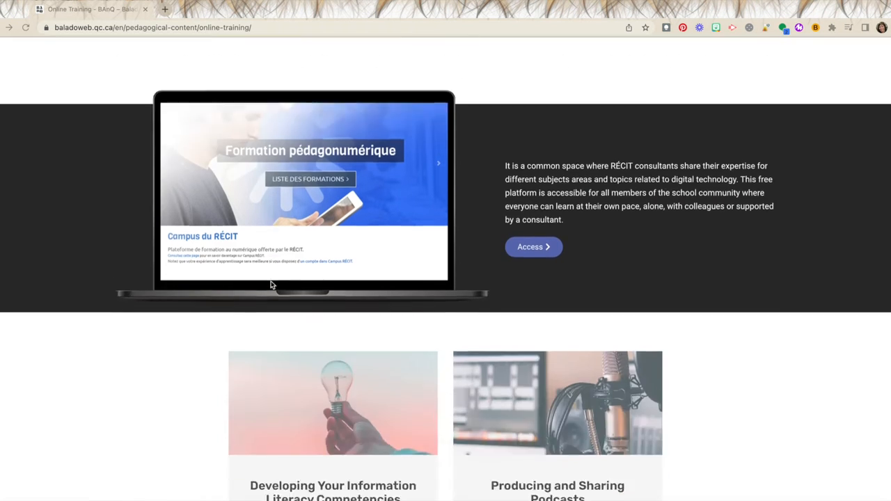
scroll("down", 3)
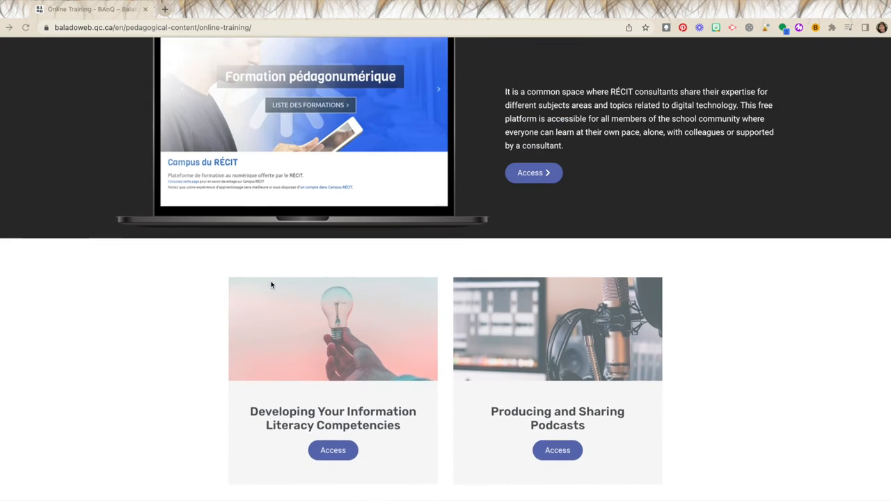
scroll("up", 3)
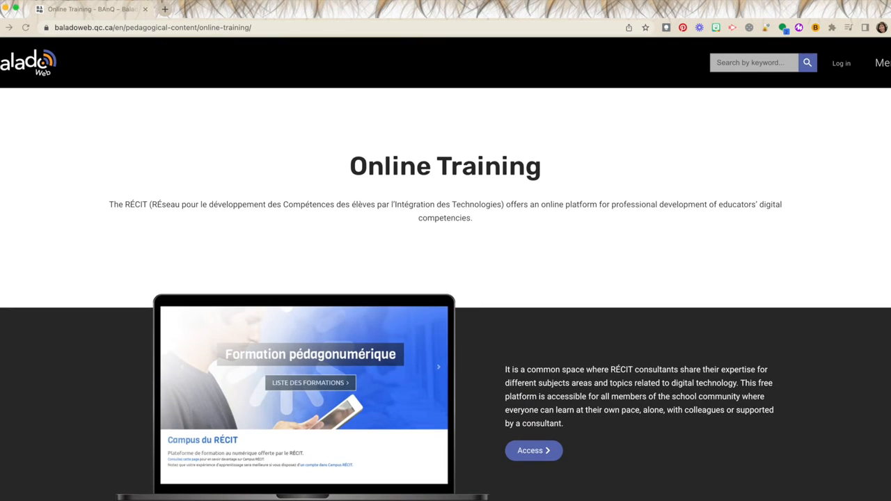
- Visit Suggested Tools, then the Integration Ideas/Subject Matter resources listing ESL program links
left_click(9, 28)
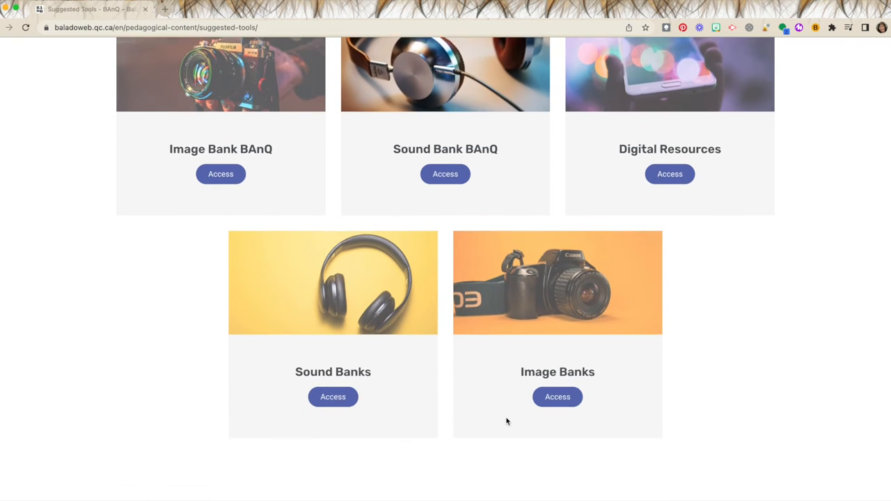
scroll("up", 3)
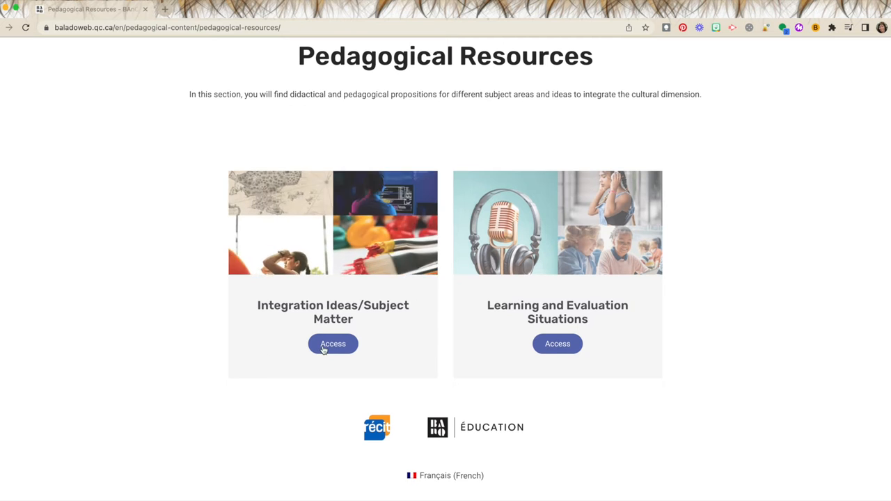
left_click(333, 342)
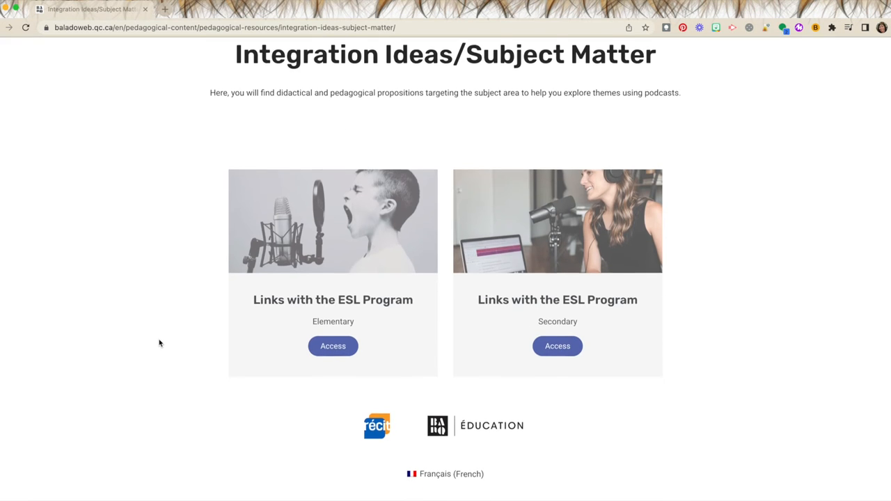
- View the Learning and Evaluation Situations list, then return to the Pedagogical Resources overview
scroll("up", 3)
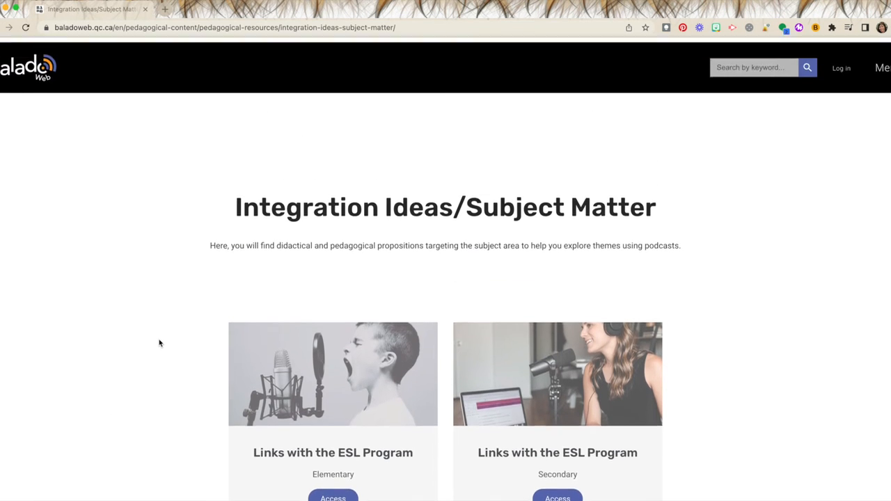
left_click(8, 28)
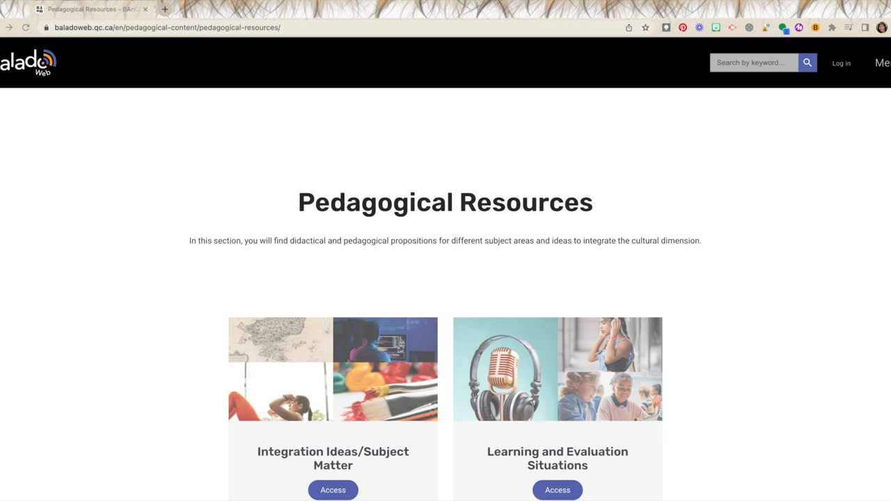
scroll("down", 3)
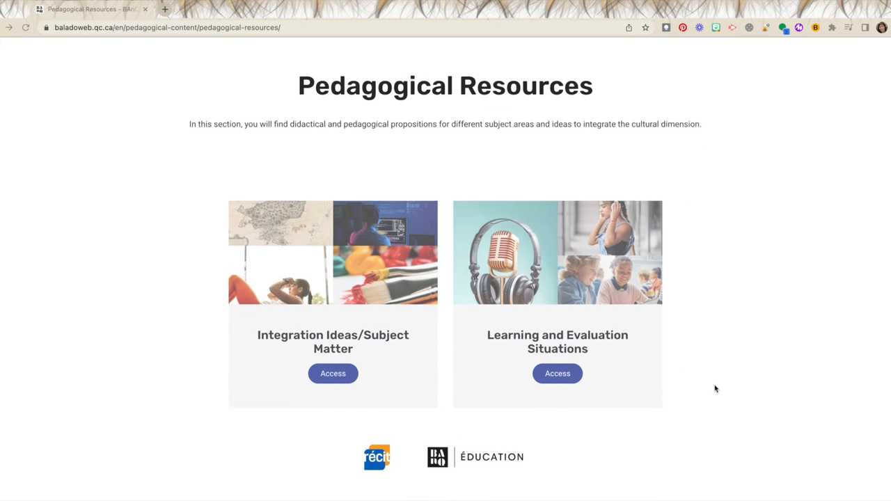
left_click(557, 374)
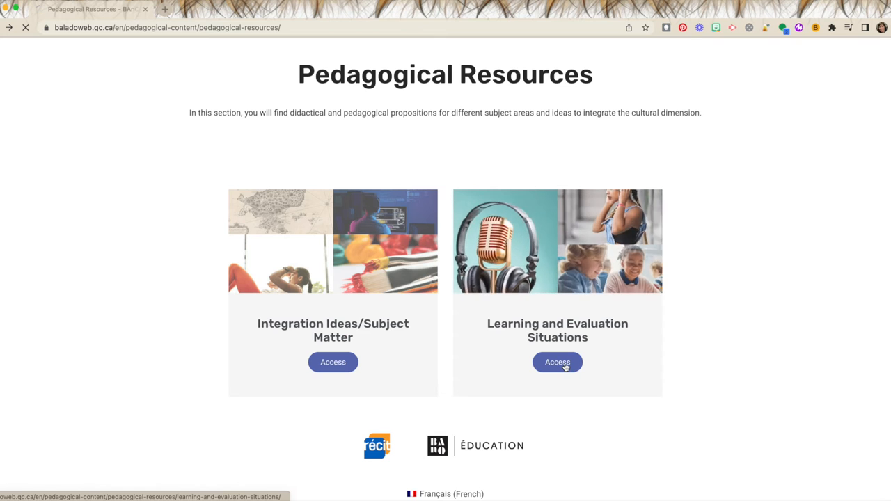
left_click(557, 362)
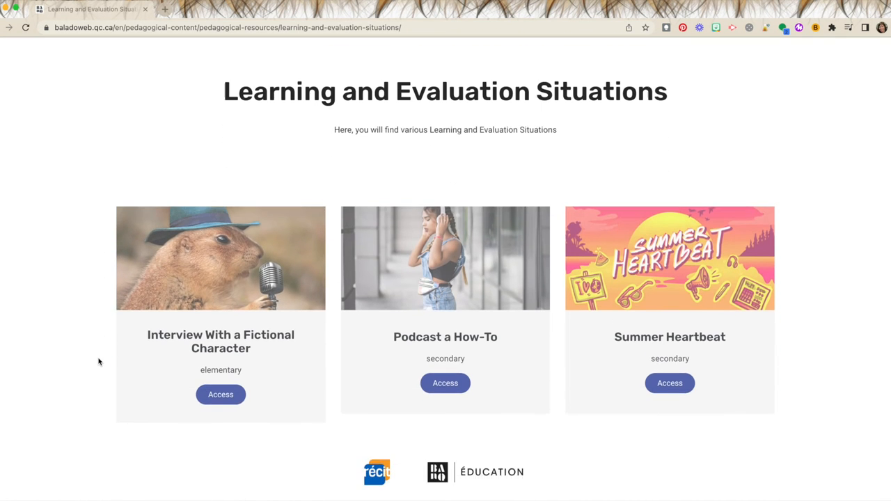
left_click(8, 28)
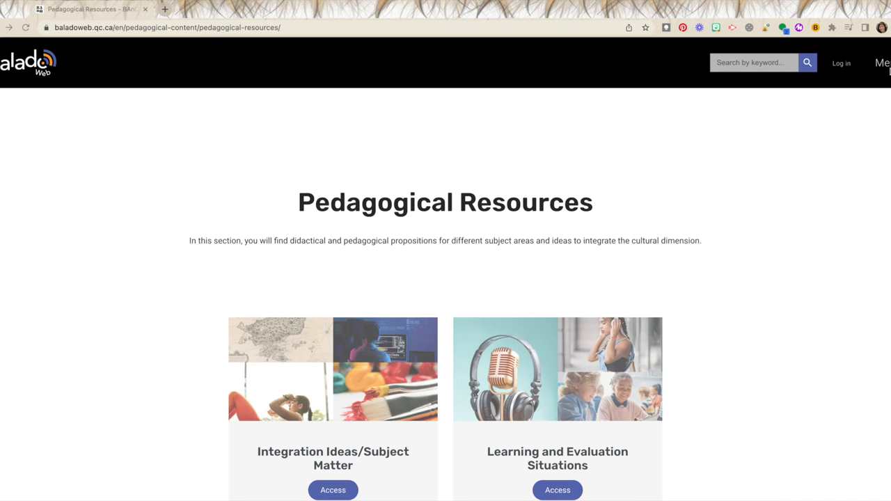
- Use the site navigation menu to go to I want to Participate
left_click(882, 63)
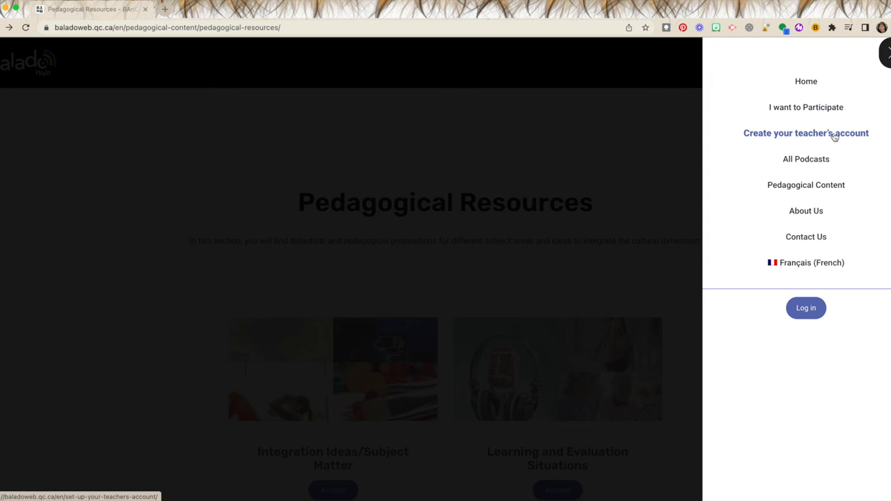
mouse_move(810, 136)
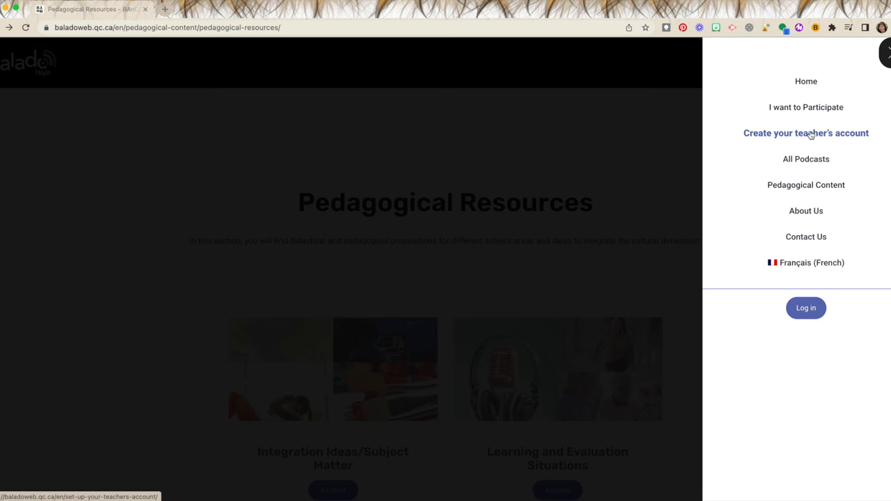
left_click(805, 105)
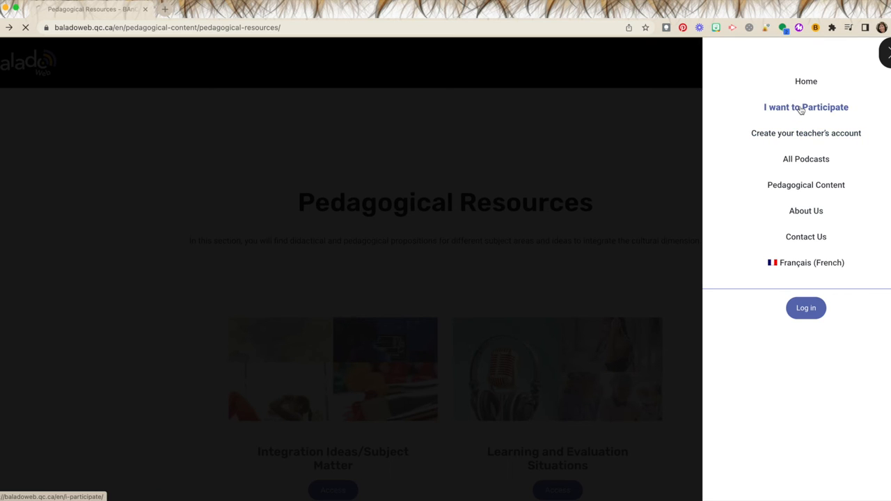
- Browse through the podcast participation form
left_click(805, 107)
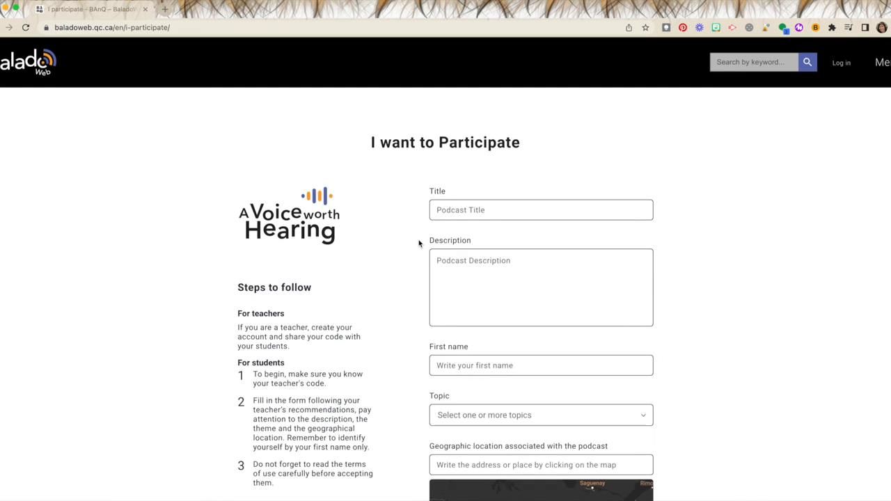
scroll("down", 3)
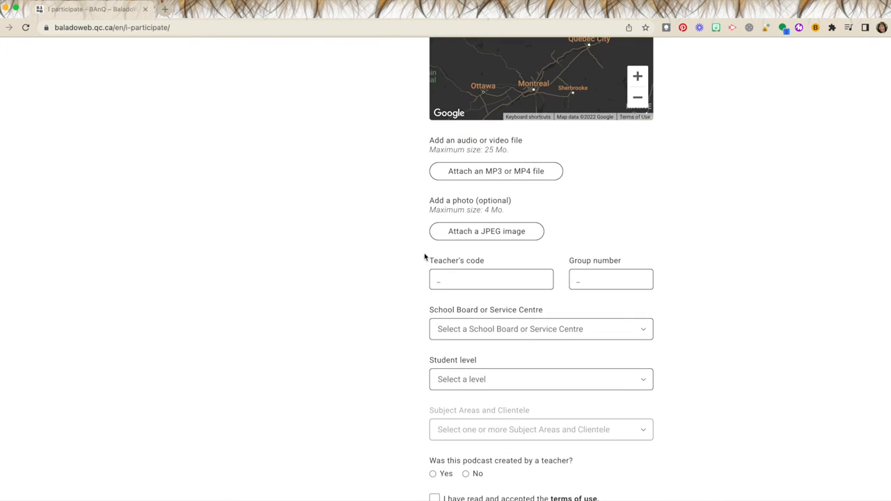
mouse_move(618, 263)
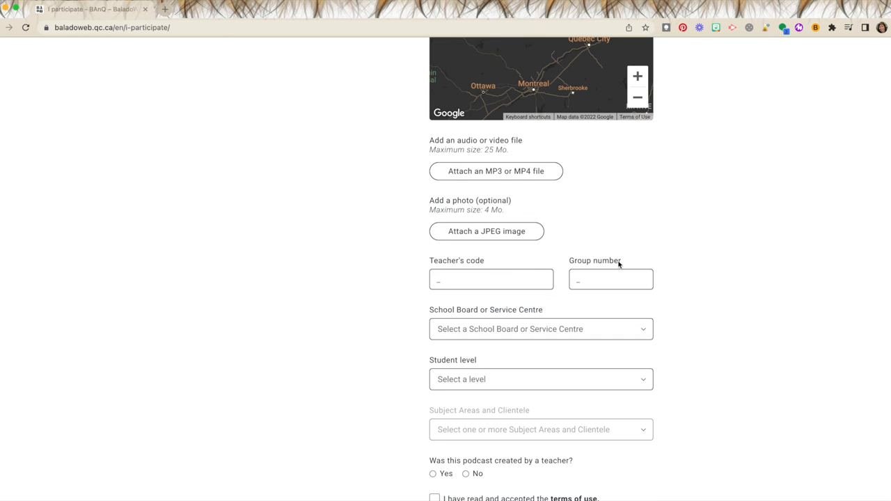
scroll("up", 3)
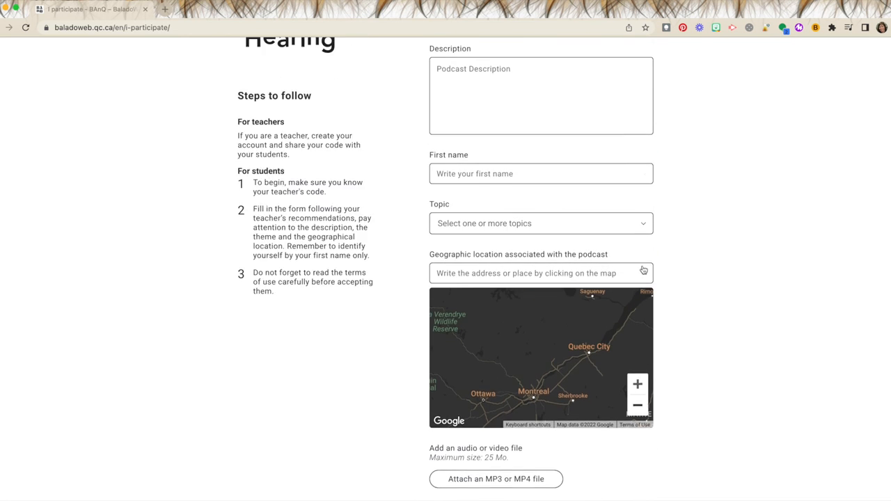
scroll("up", 3)
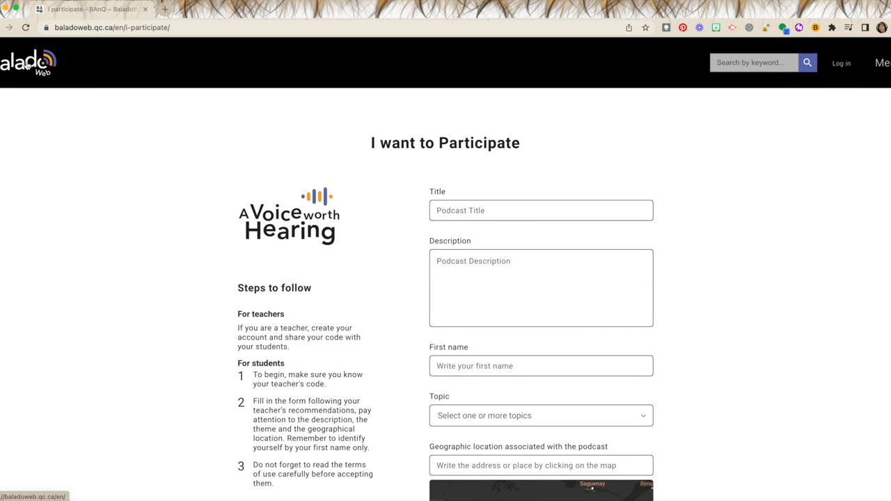
- Return to the home page map and open the Contact Us form via the navigation menu
left_click(28, 62)
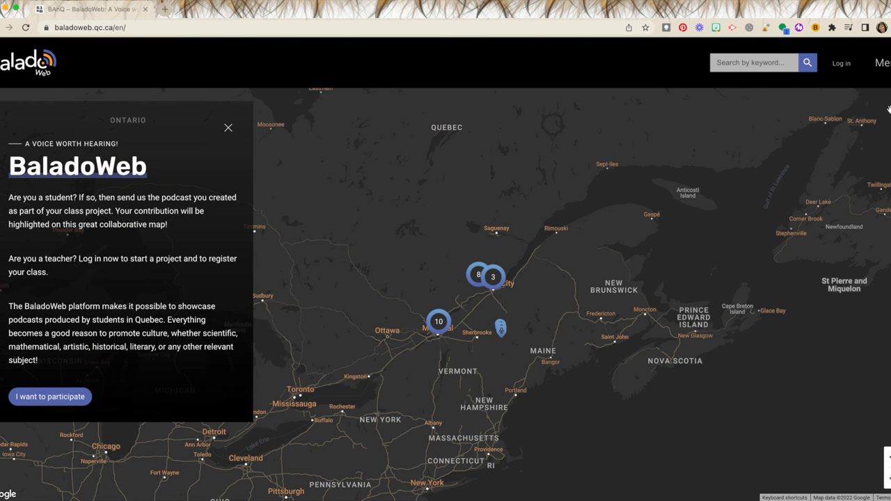
left_click(883, 62)
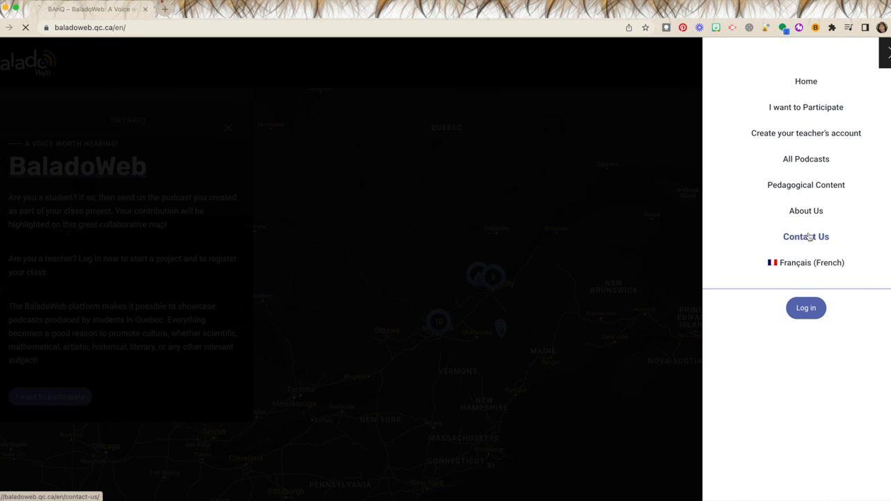
left_click(804, 237)
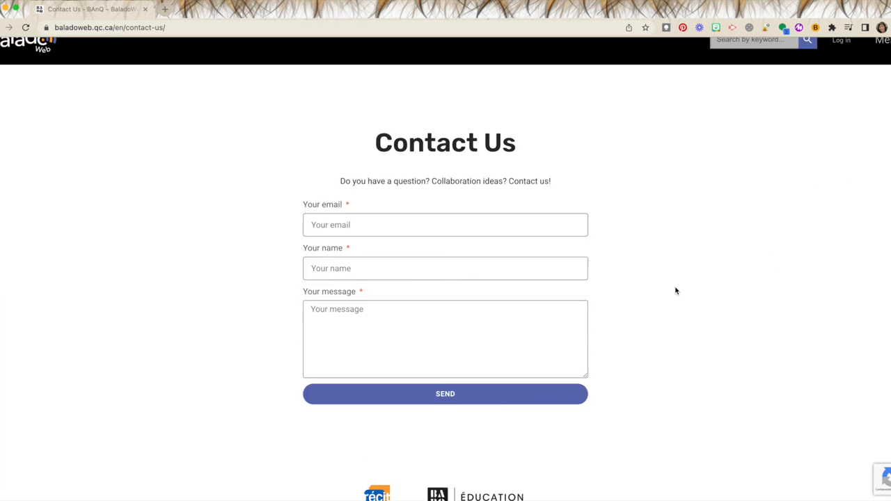